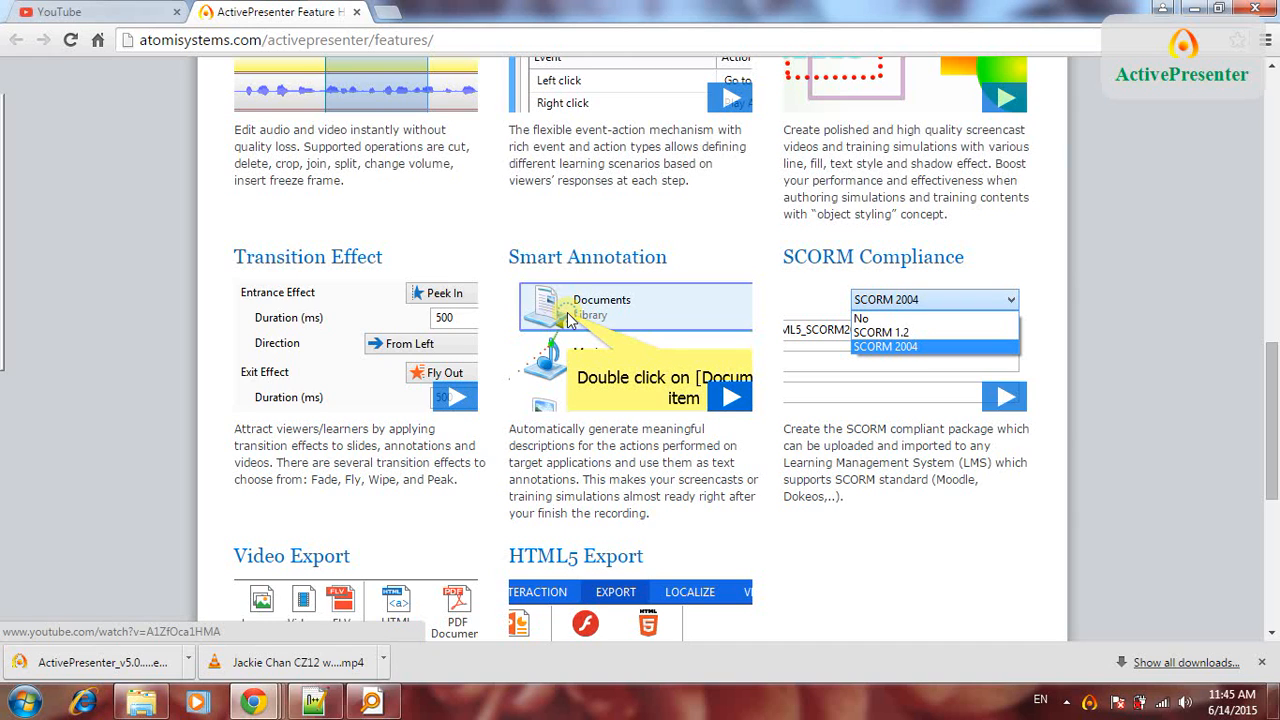
mouse_move(244, 388)
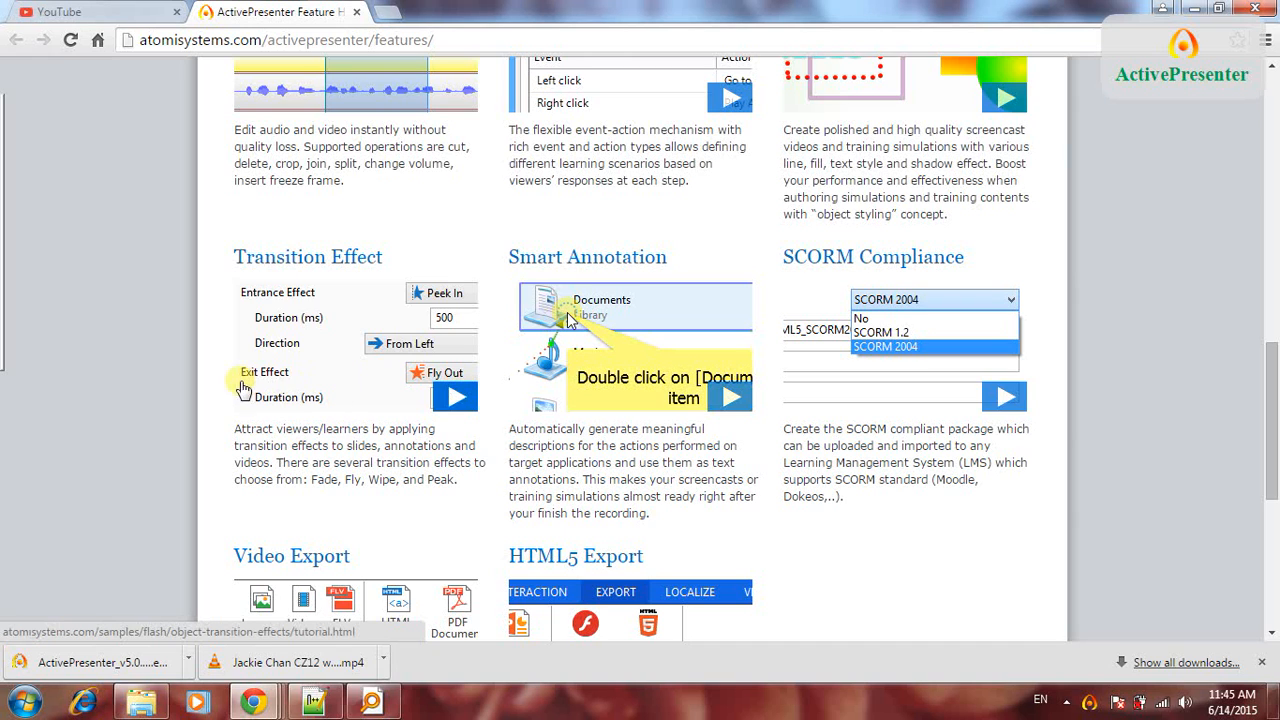
mouse_move(148, 384)
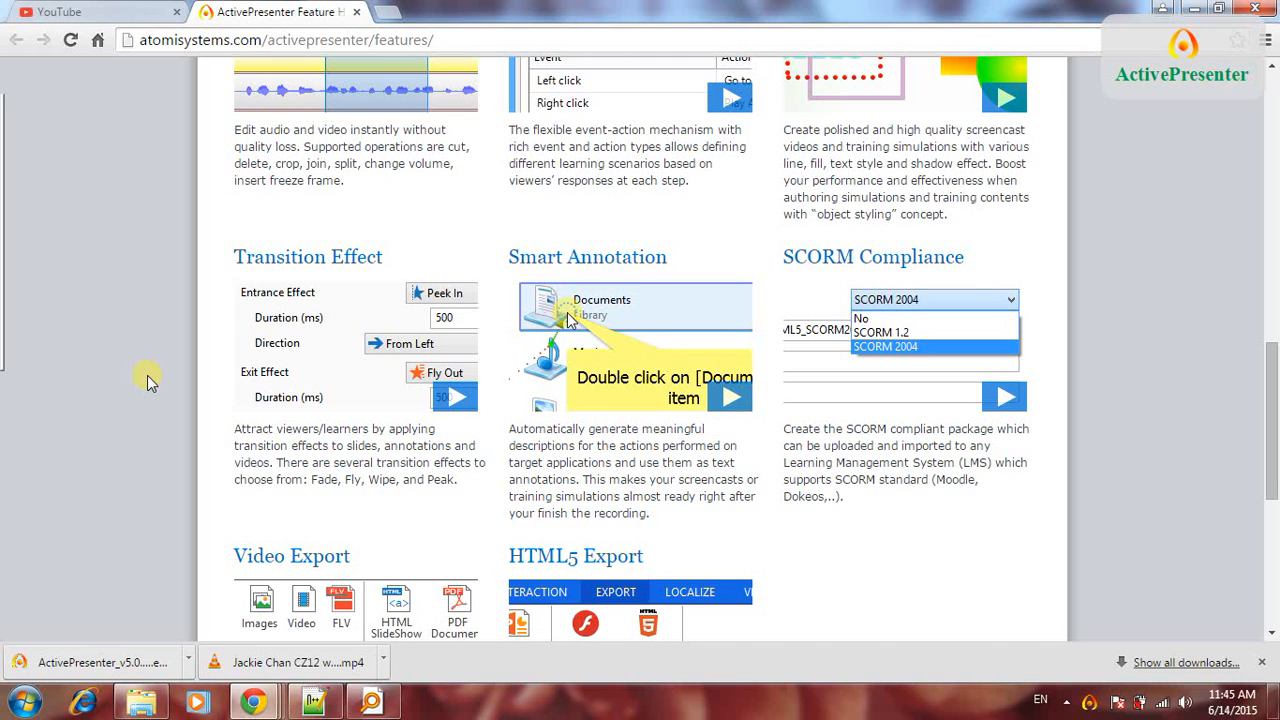
Step: Open the Free Edition page and scroll through its feature list
scroll(up, 3)
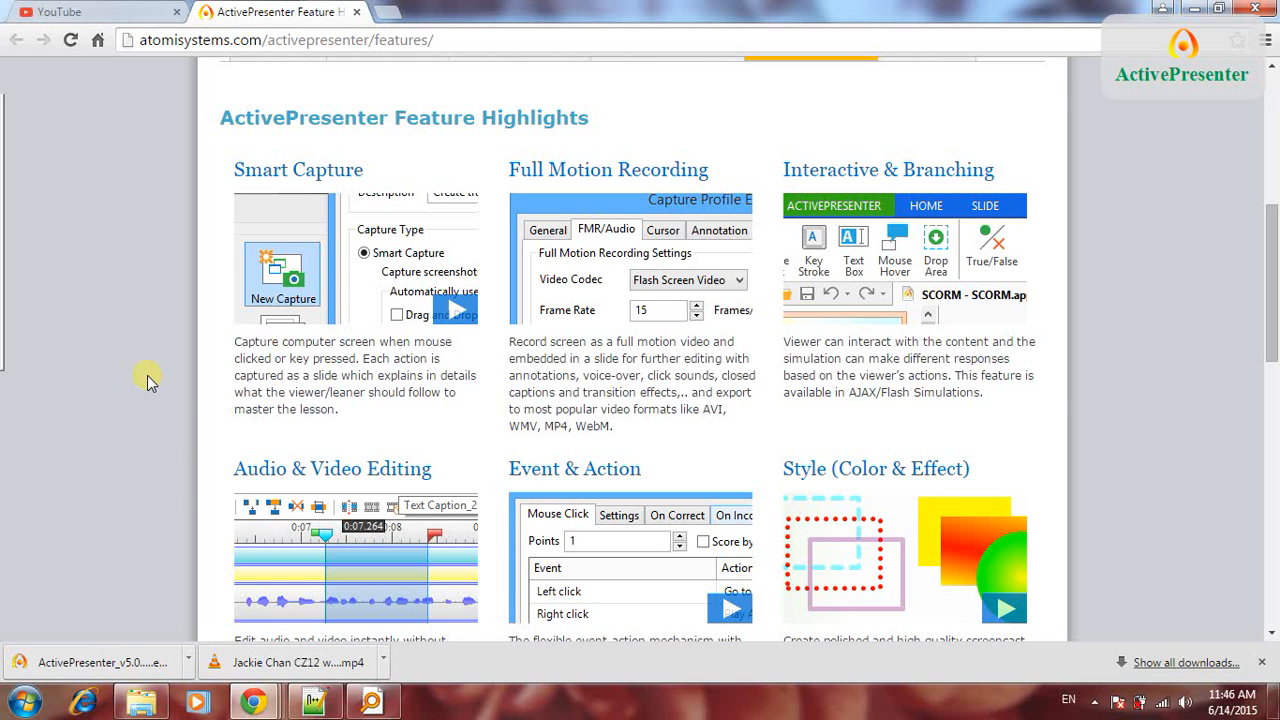
scroll(up, 3)
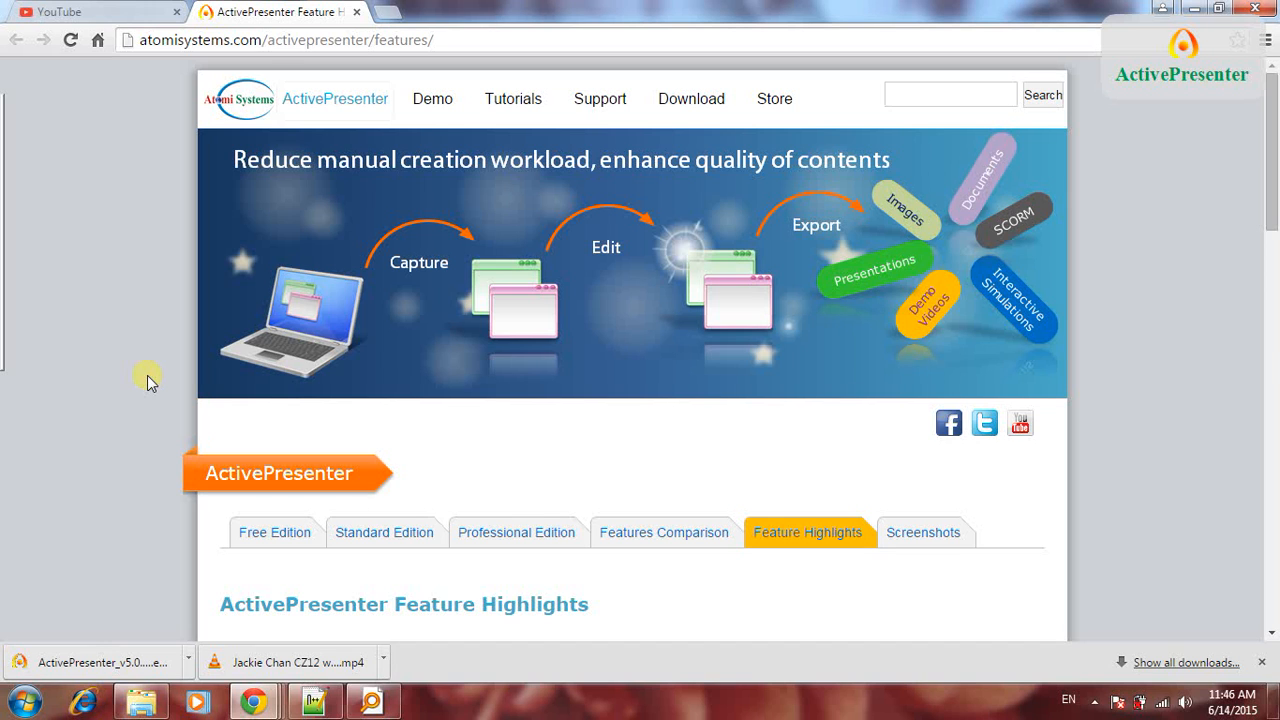
click(274, 532)
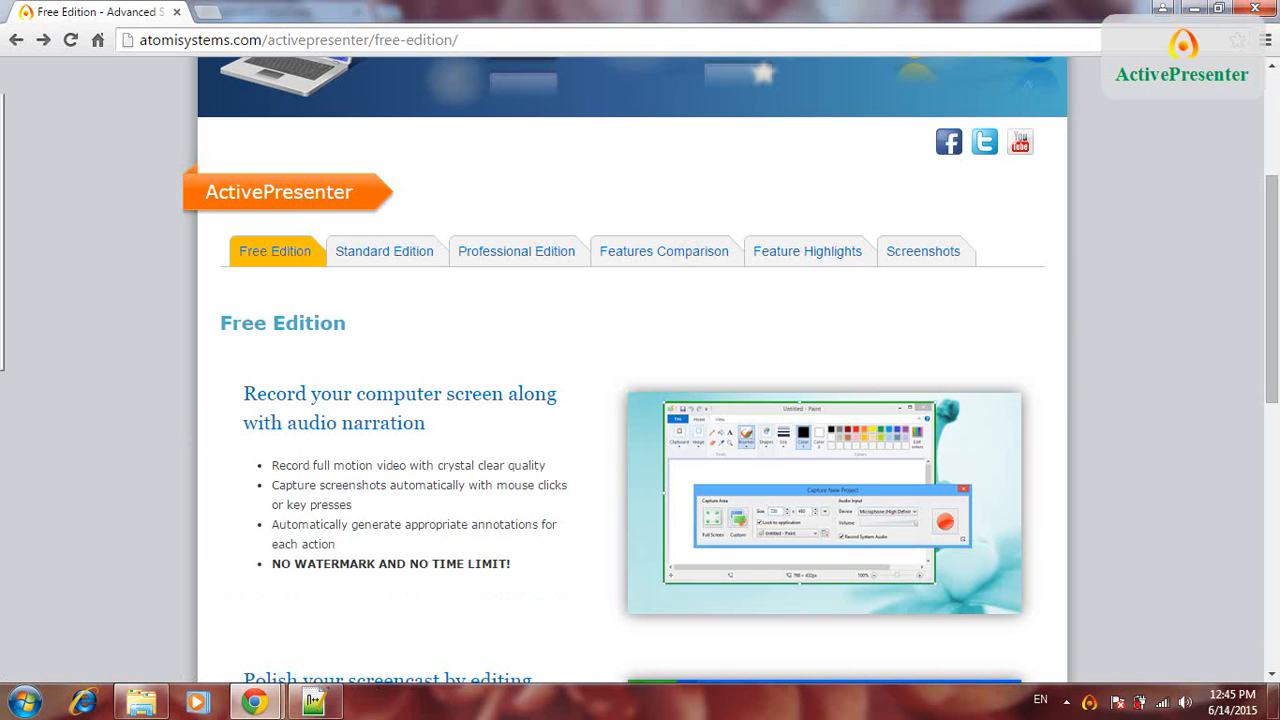
mouse_move(296, 260)
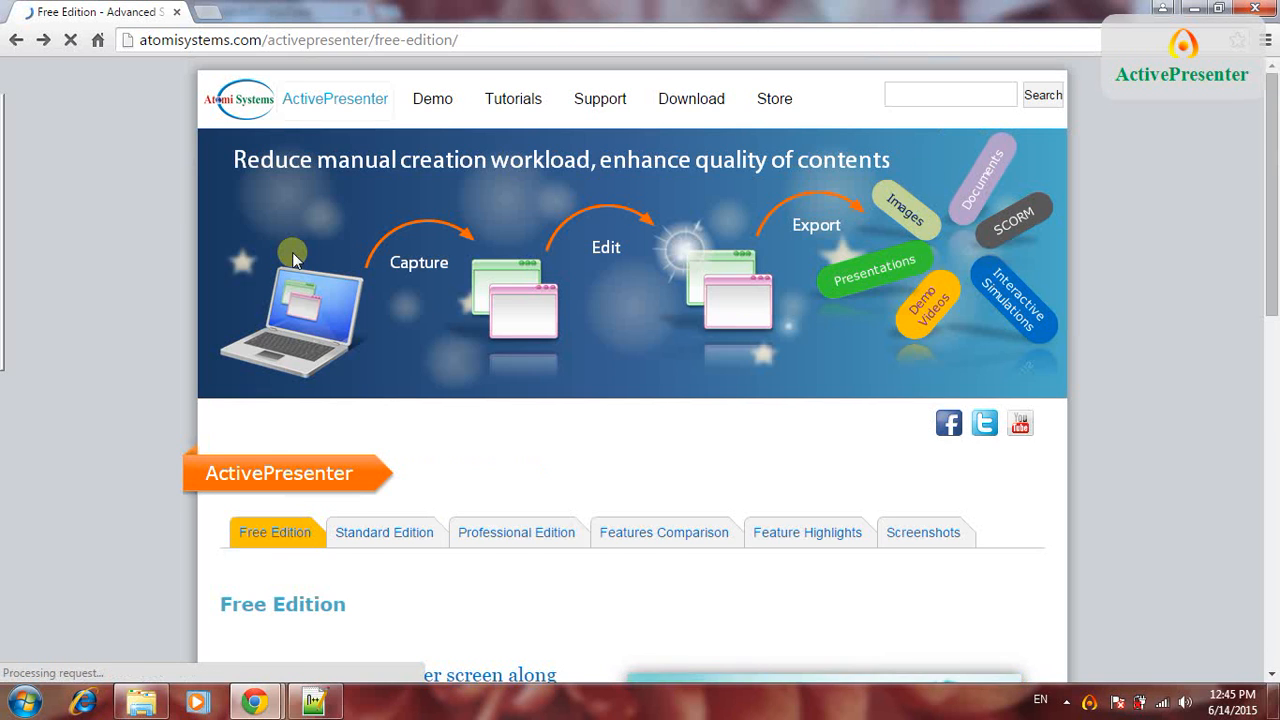
scroll(down, 3)
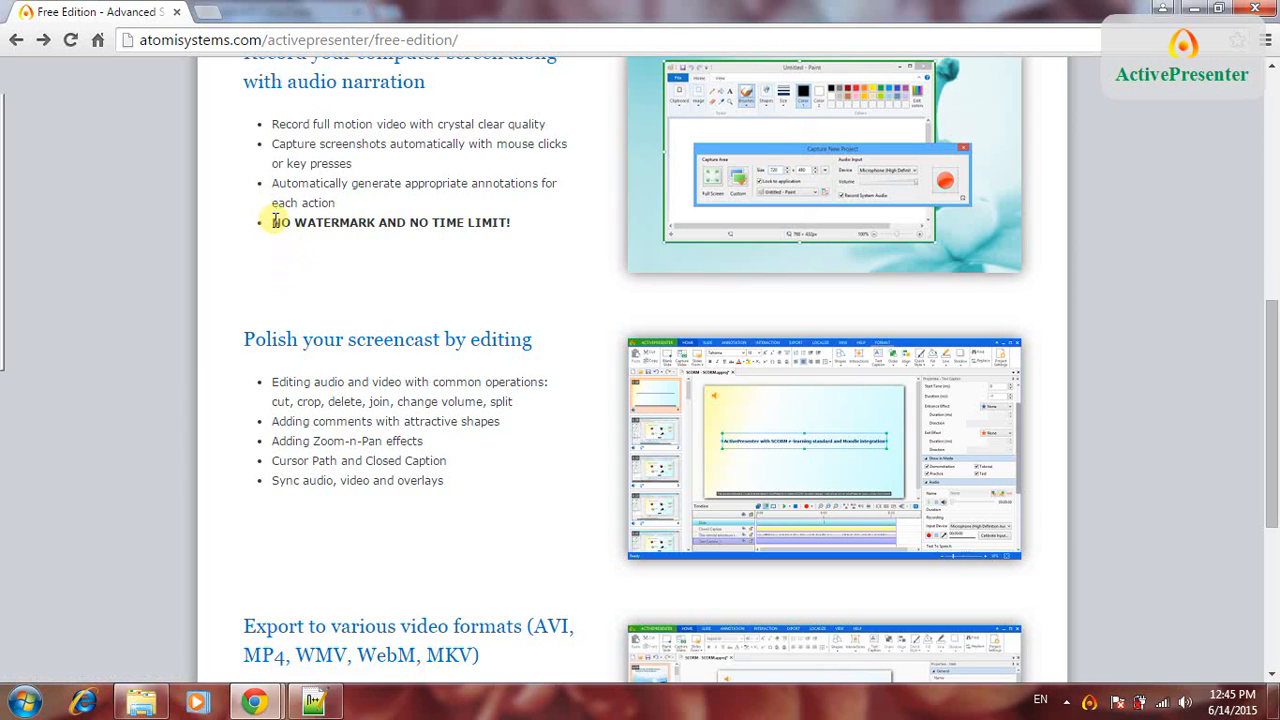
mouse_move(494, 222)
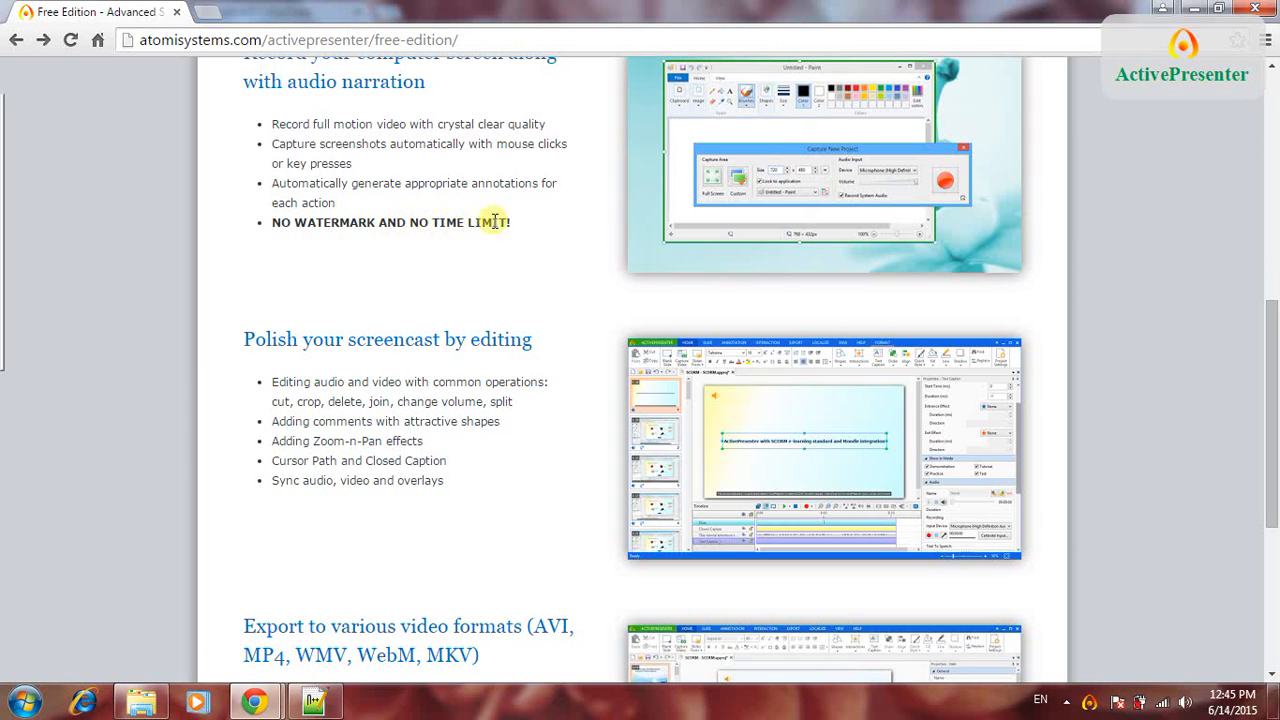
mouse_move(556, 280)
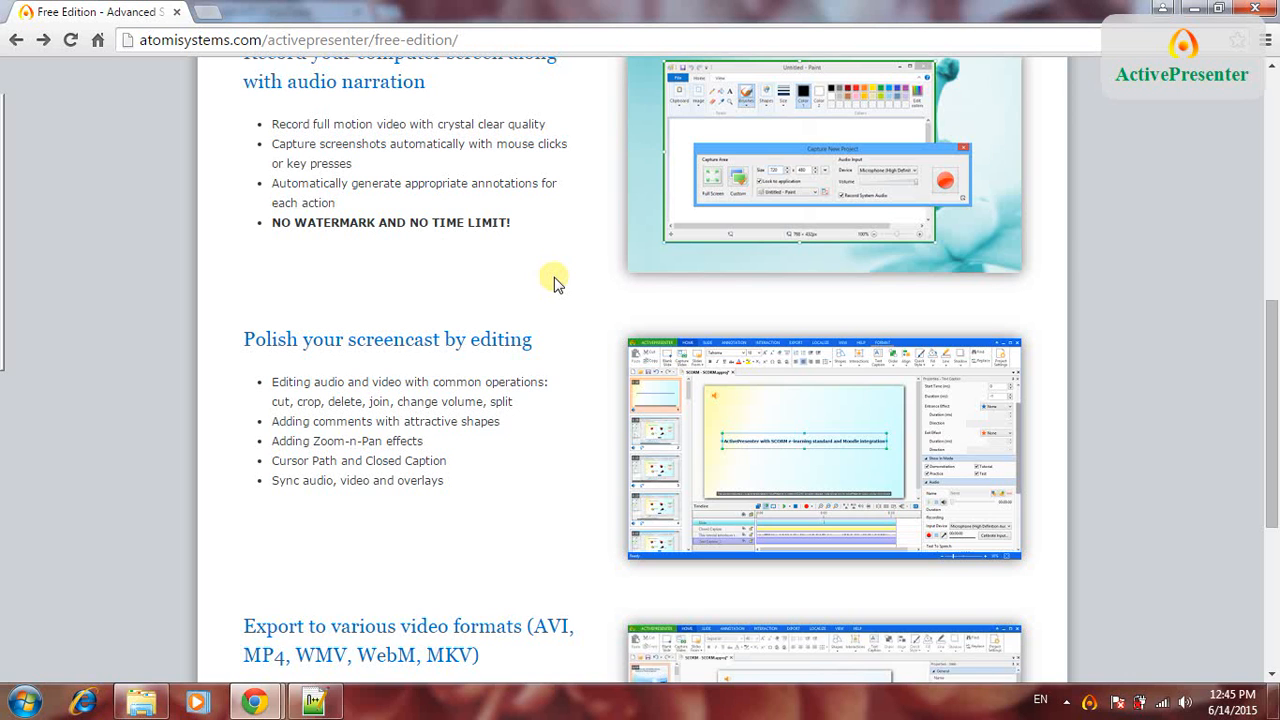
scroll(down, 3)
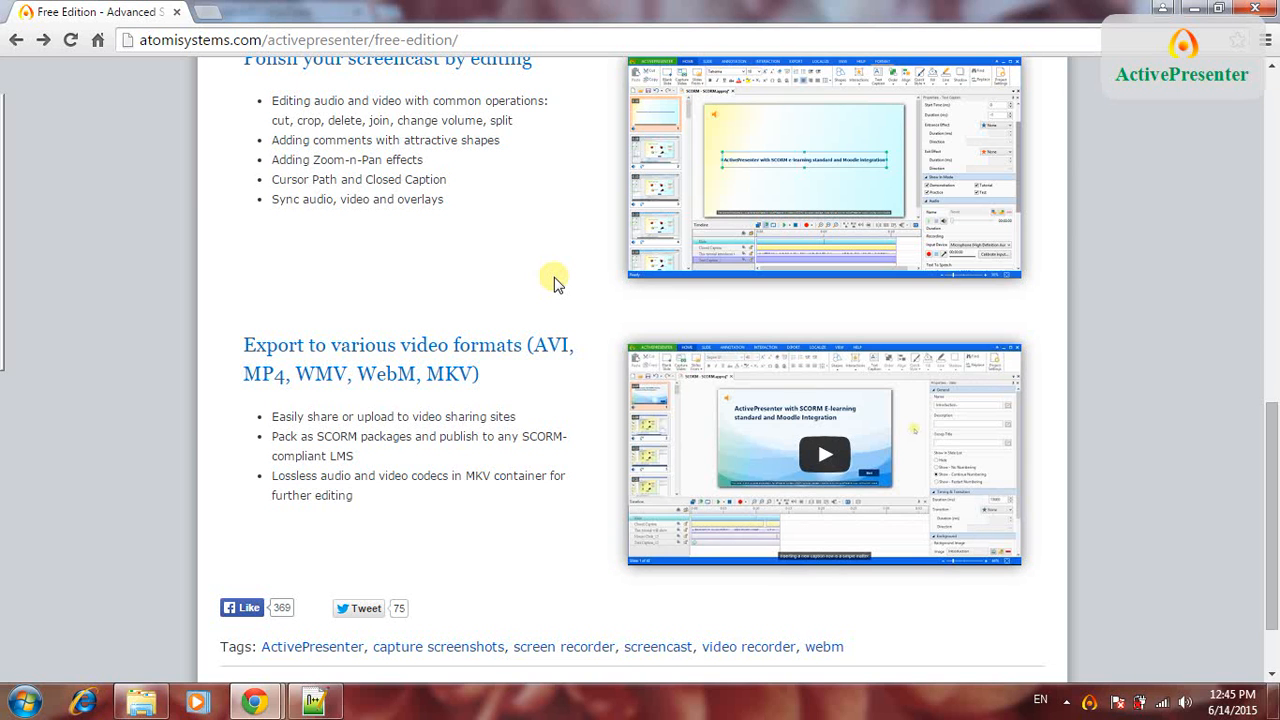
scroll(up, 3)
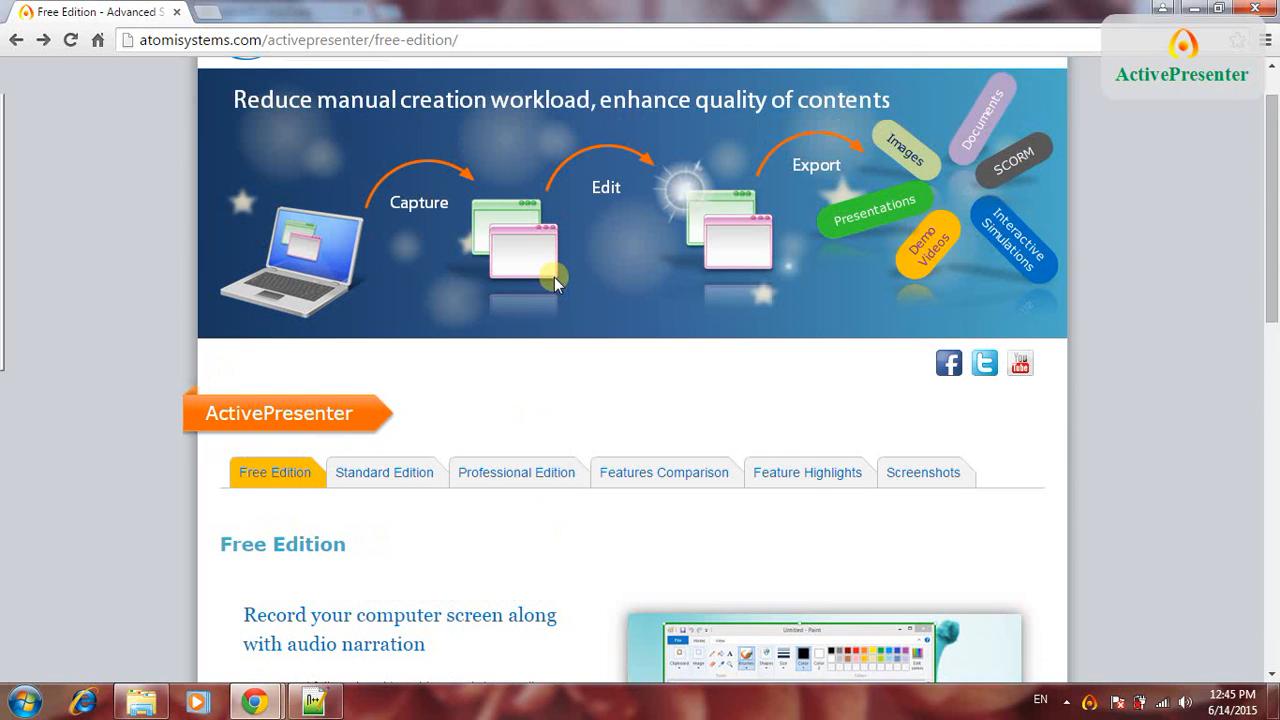
scroll(down, 3)
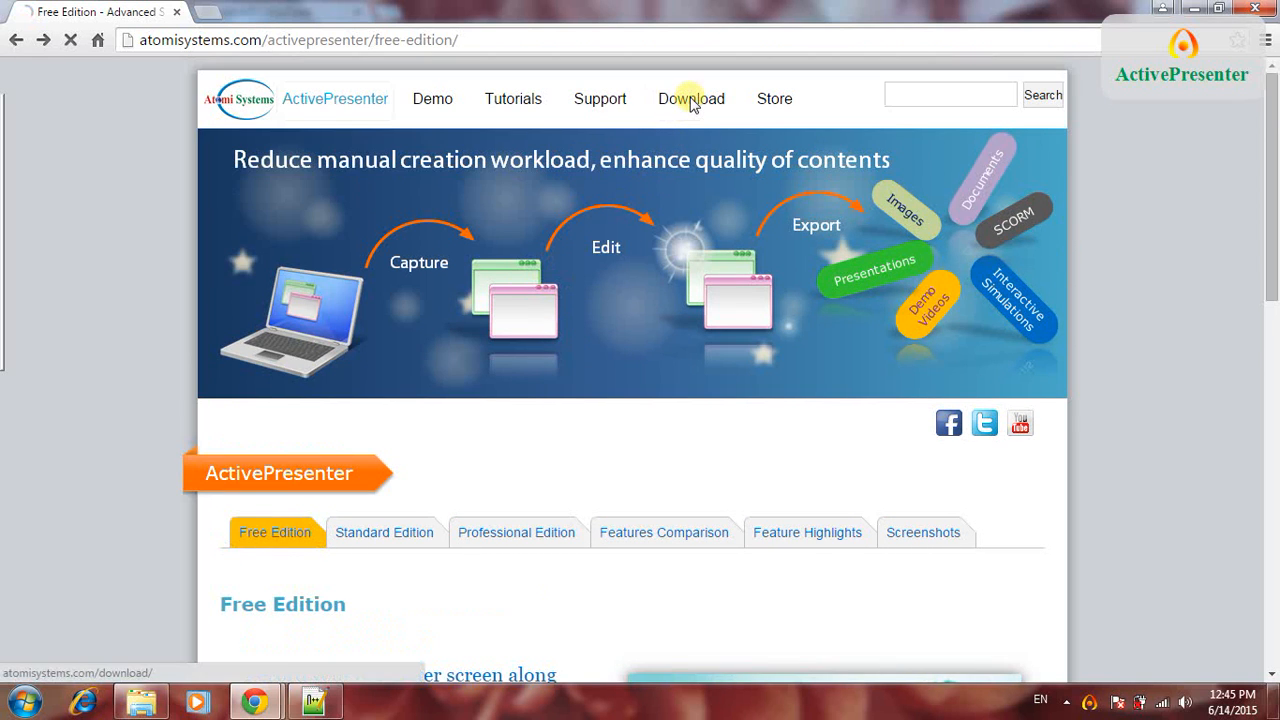
Step: Open the Download page and pick out the words Edition and Watermark in the free line
click(692, 98)
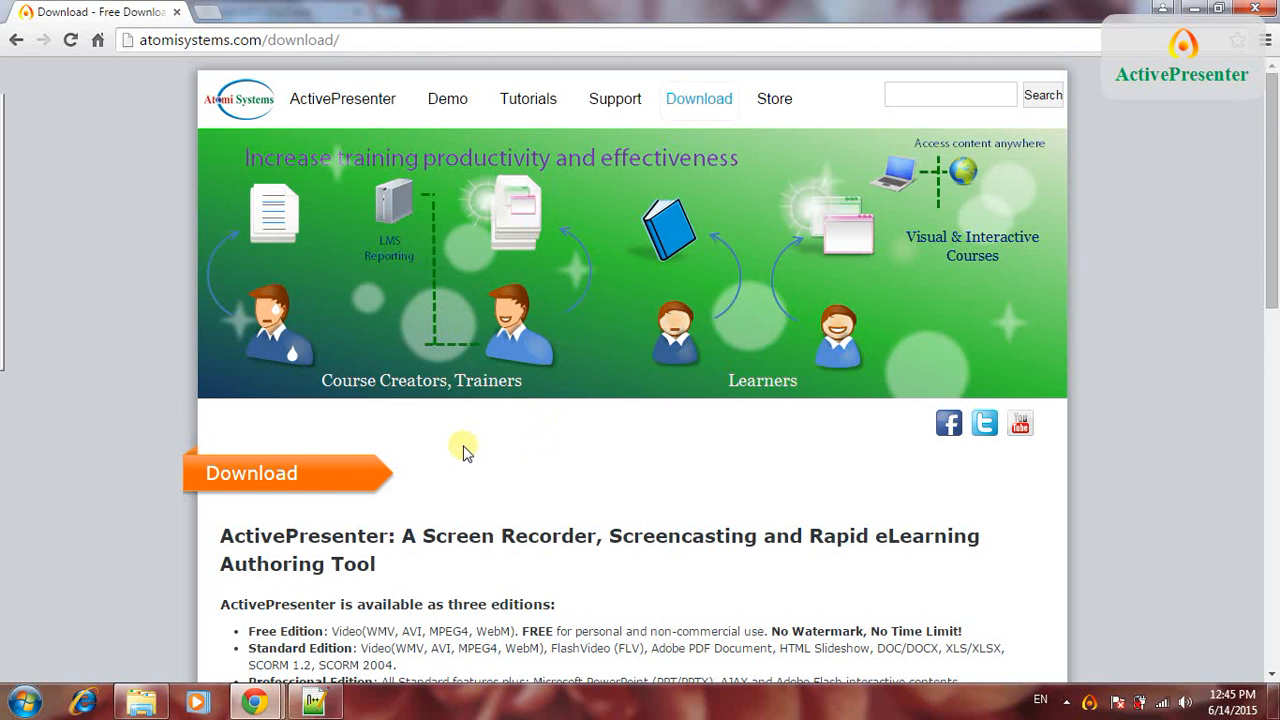
scroll(down, 3)
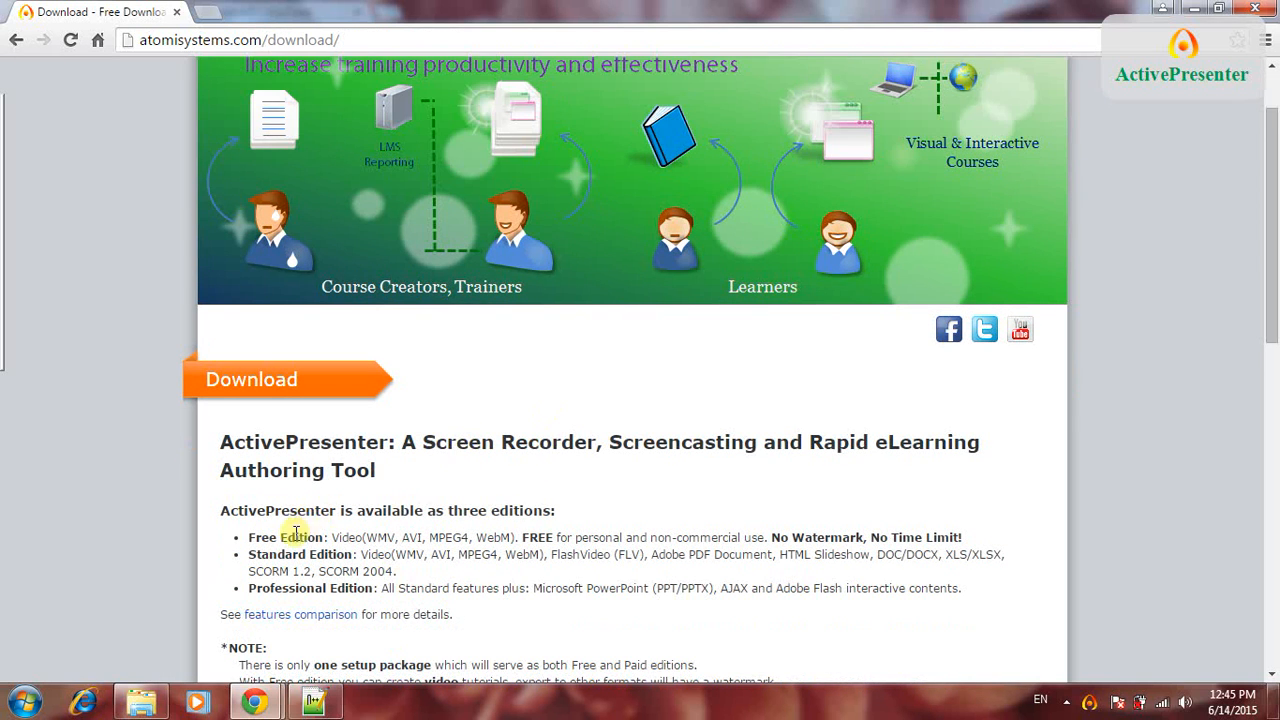
double_click(298, 536)
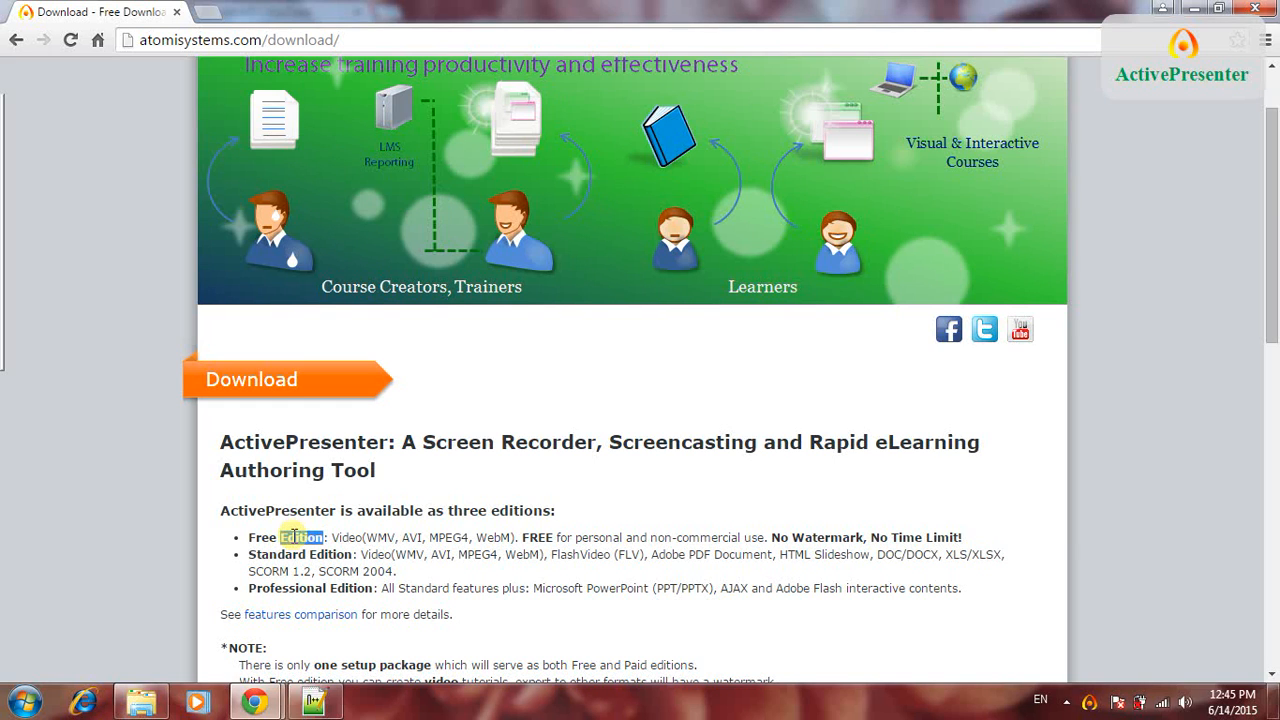
double_click(828, 536)
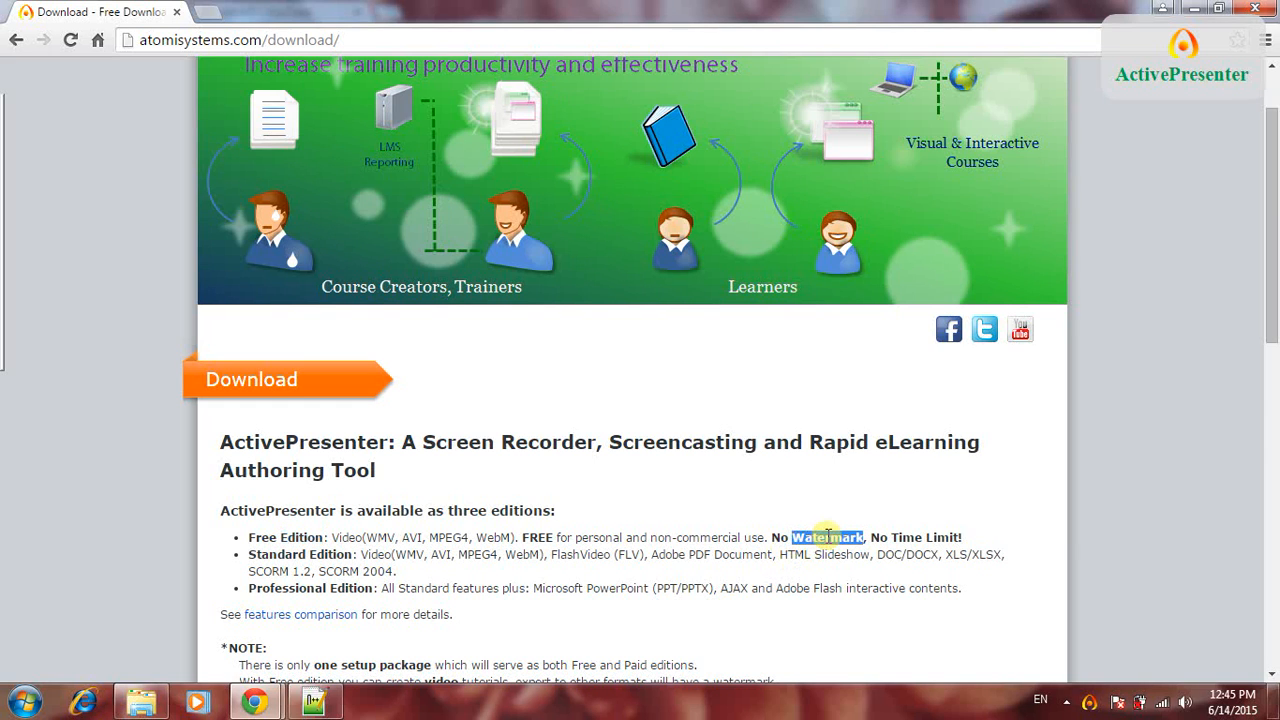
mouse_move(470, 632)
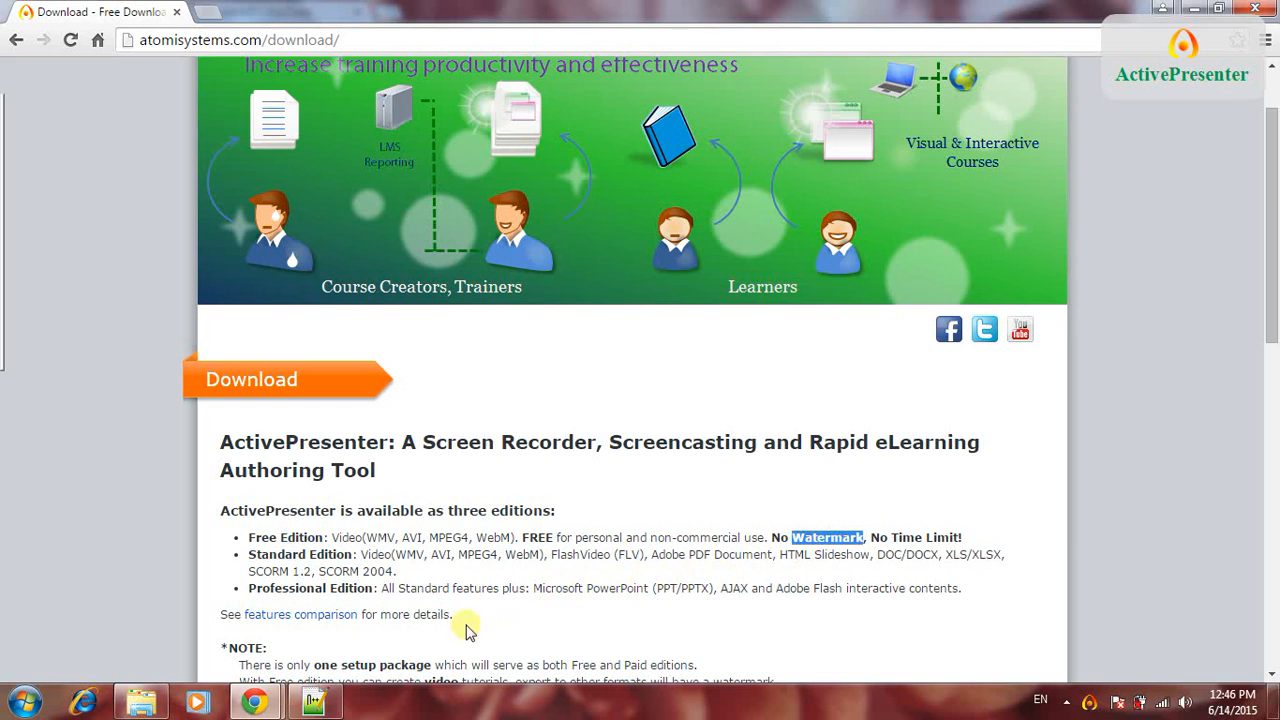
mouse_move(484, 638)
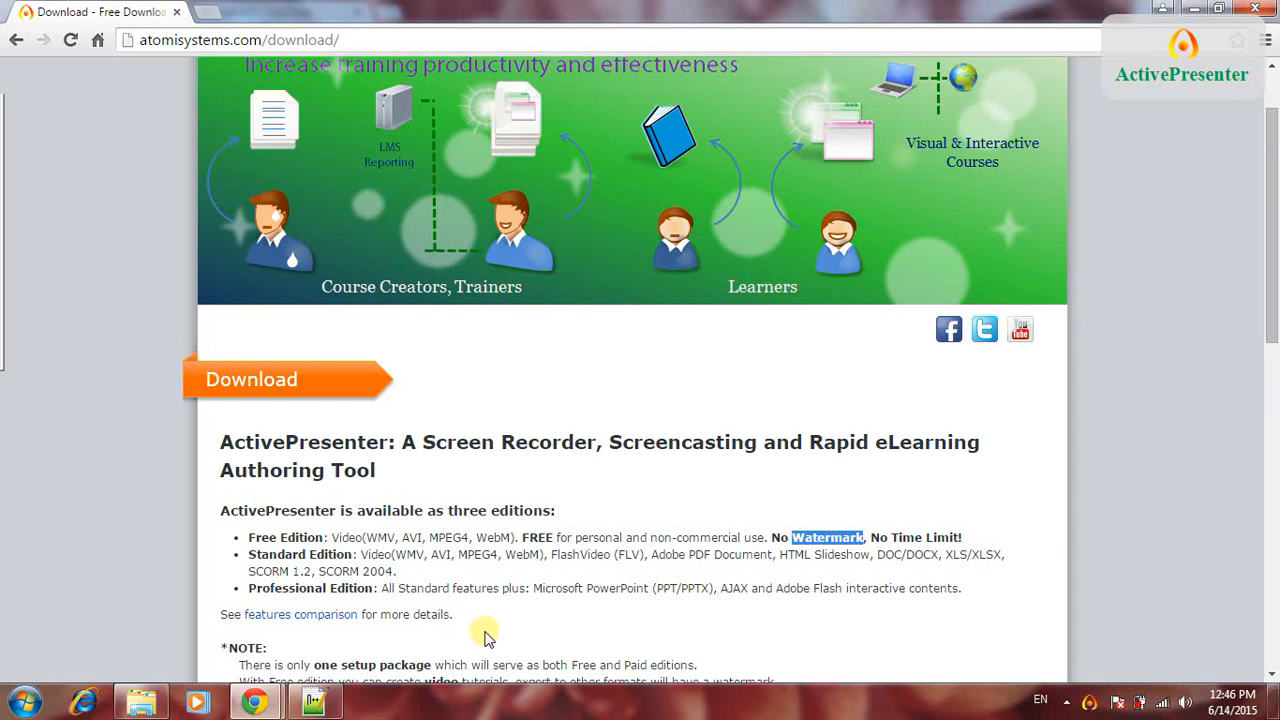
Step: Select the sentence about free-edition exports carrying a watermark, then clear the selection
scroll(down, 3)
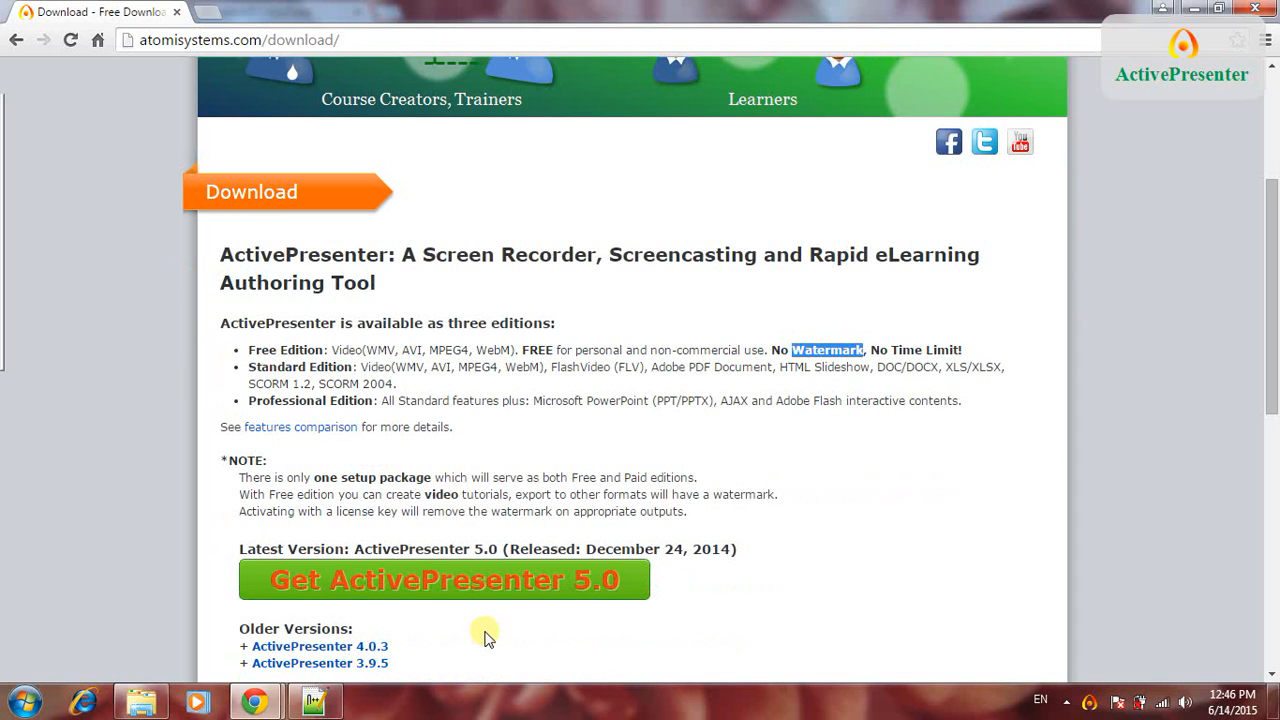
mouse_move(270, 452)
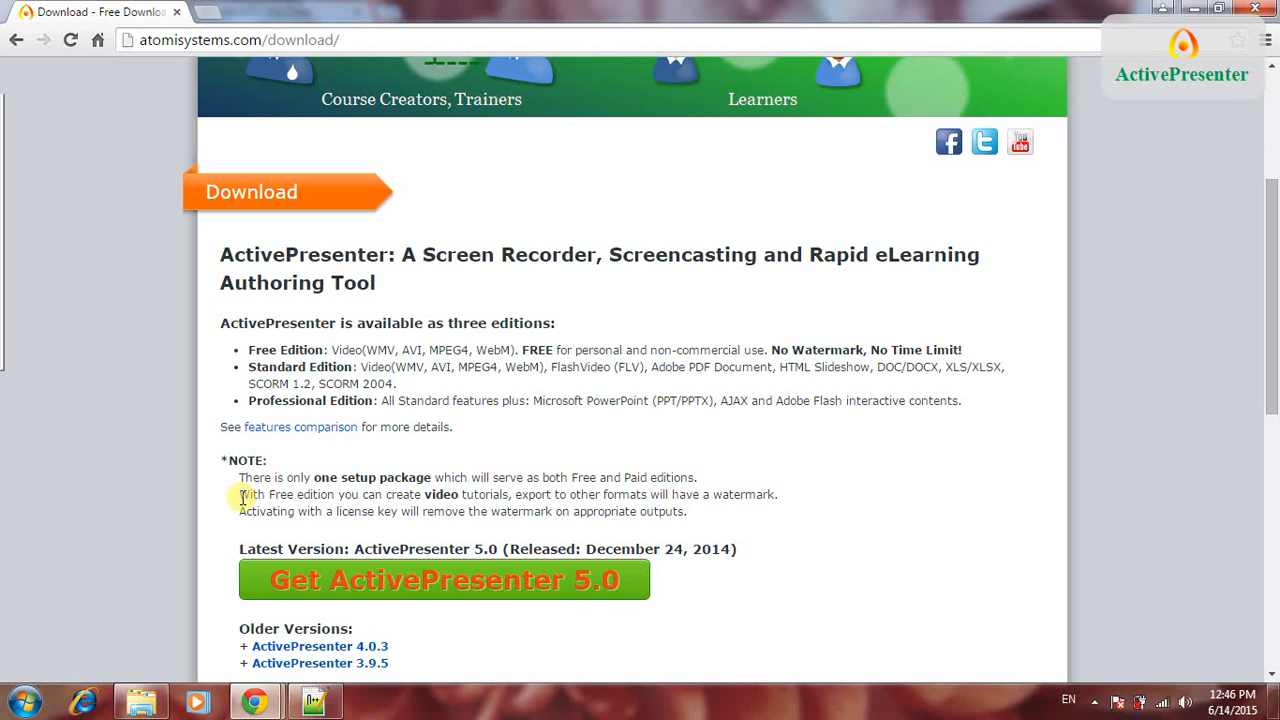
drag(238, 494, 456, 494)
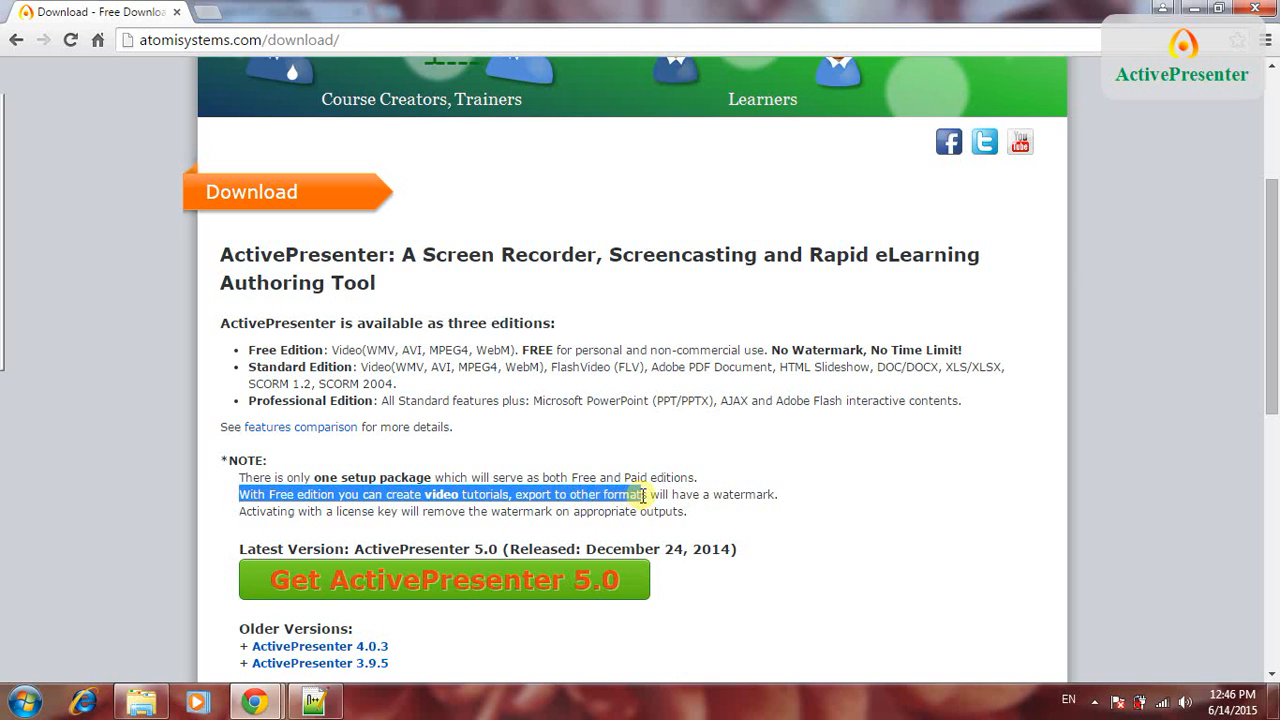
click(676, 494)
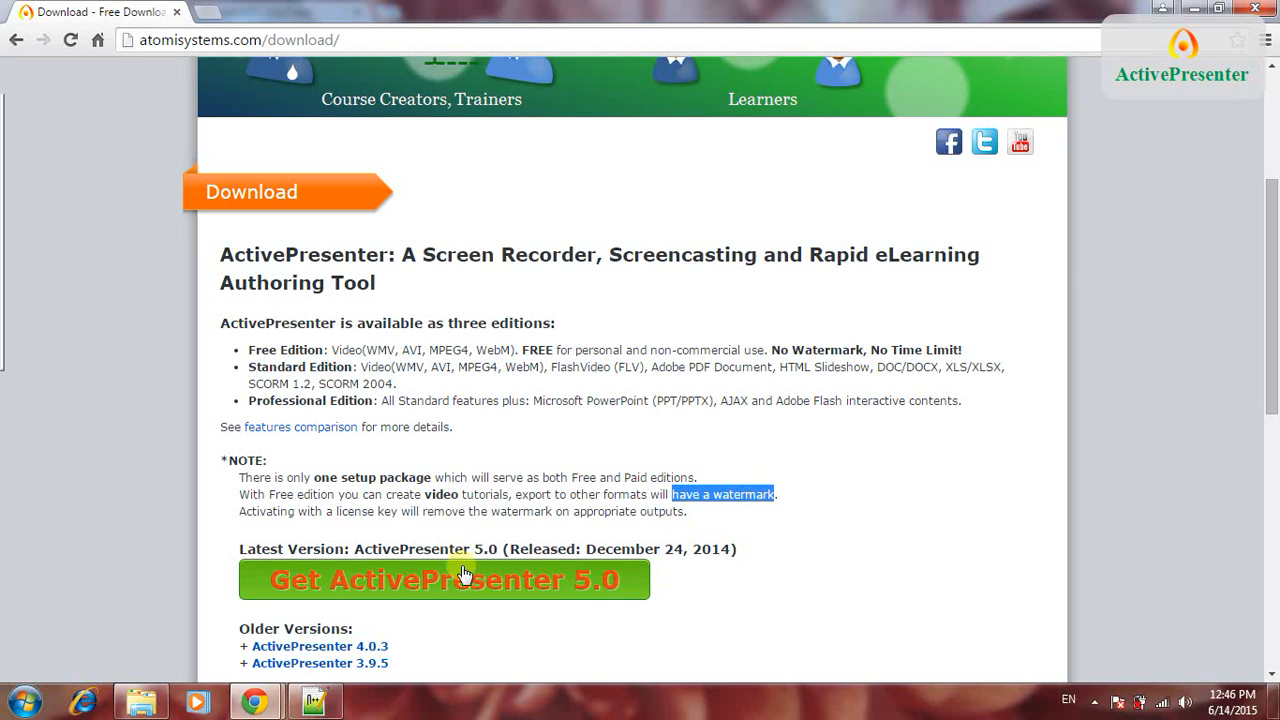
mouse_move(130, 504)
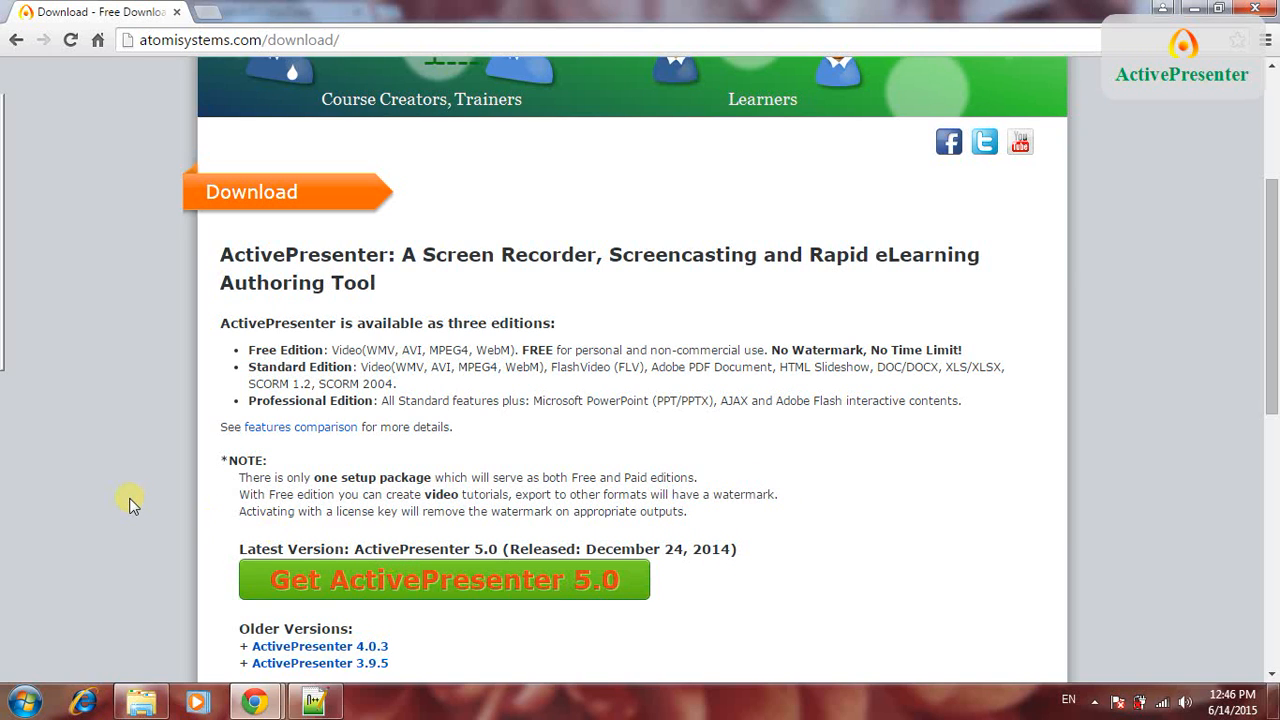